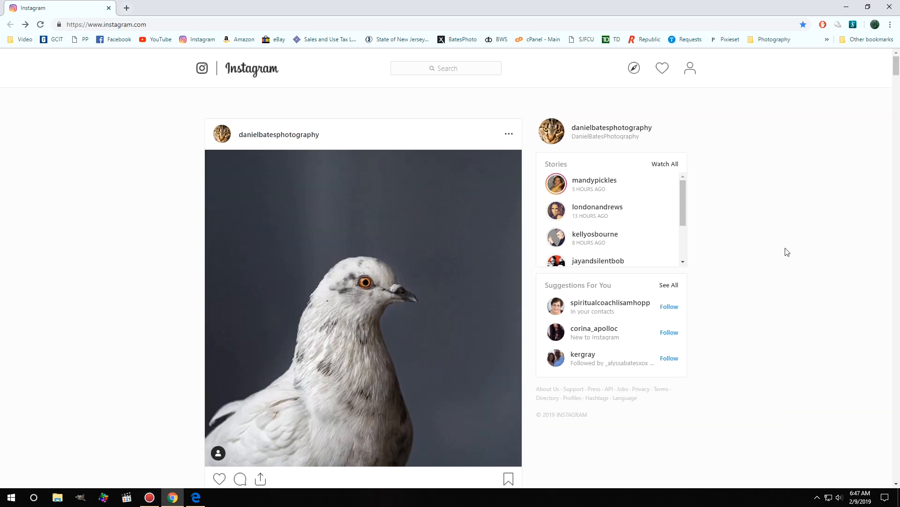
Enable Chrome developer tools with the device toolbar so Instagram renders as a phone
scroll(down, 3)
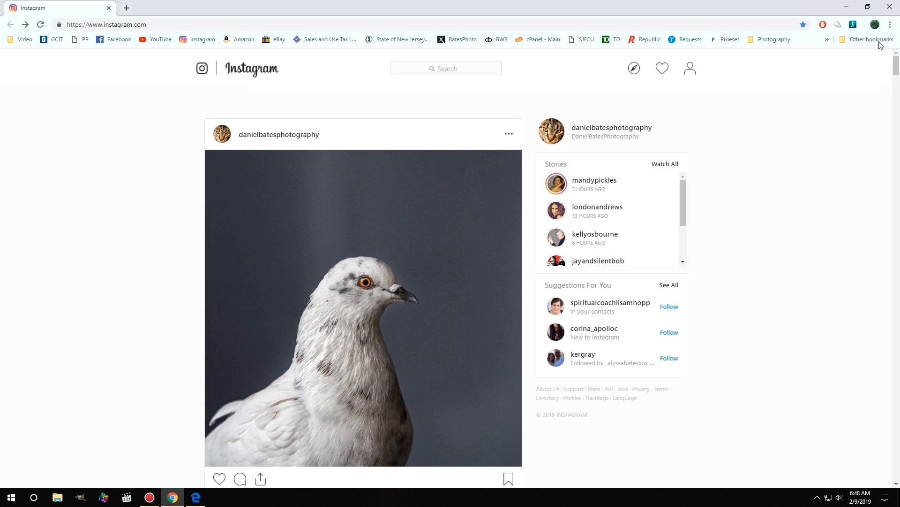
mouse_move(889, 23)
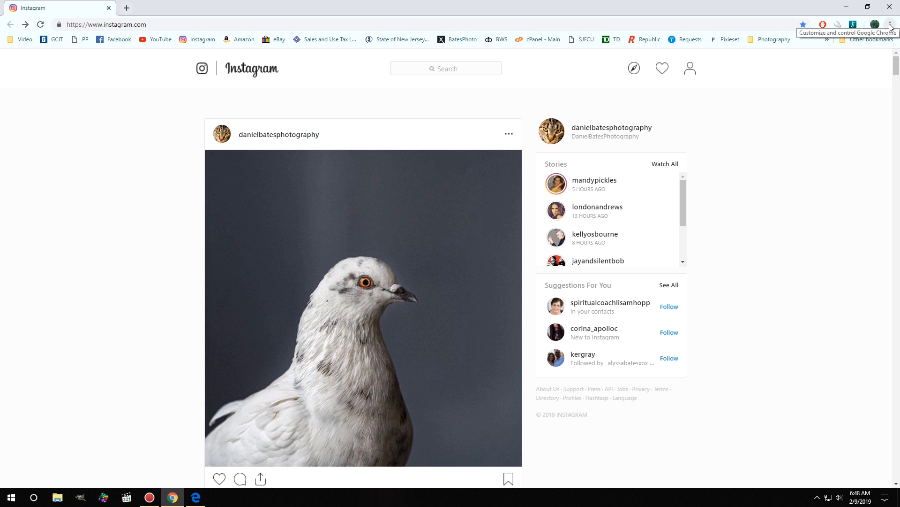
click(896, 22)
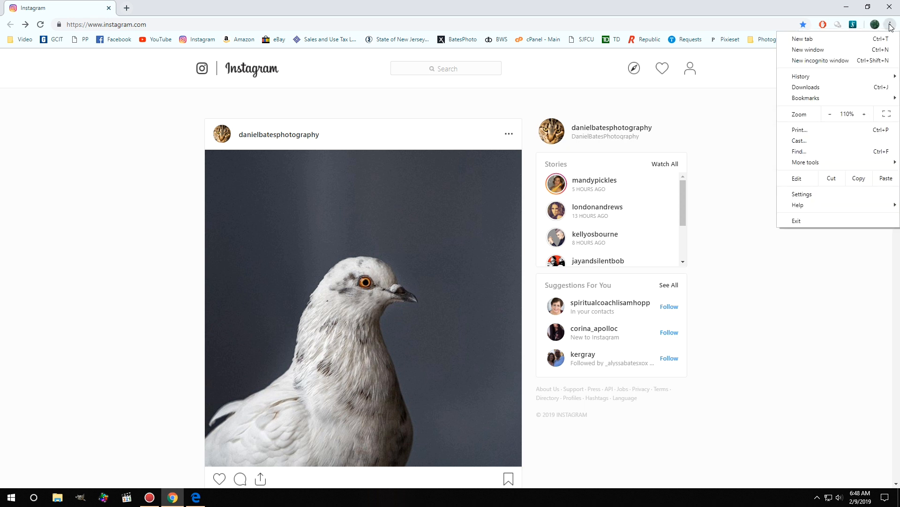
mouse_move(821, 137)
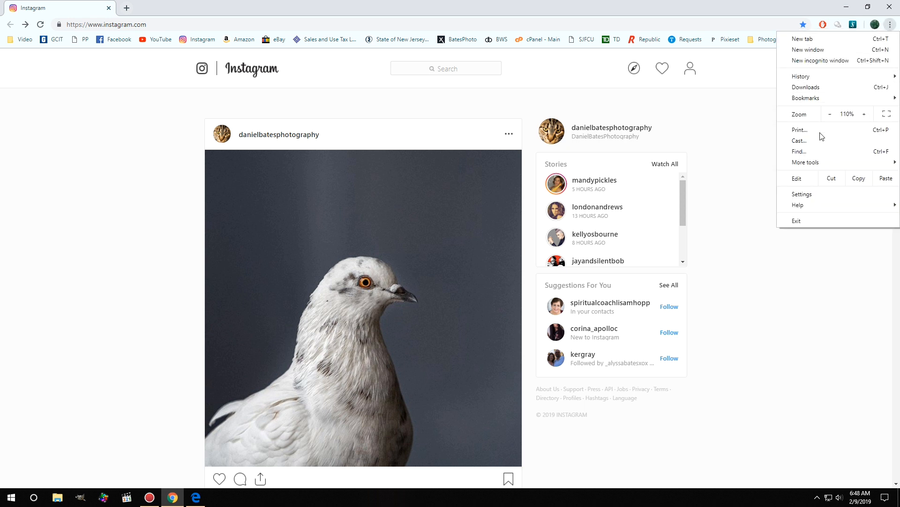
click(806, 163)
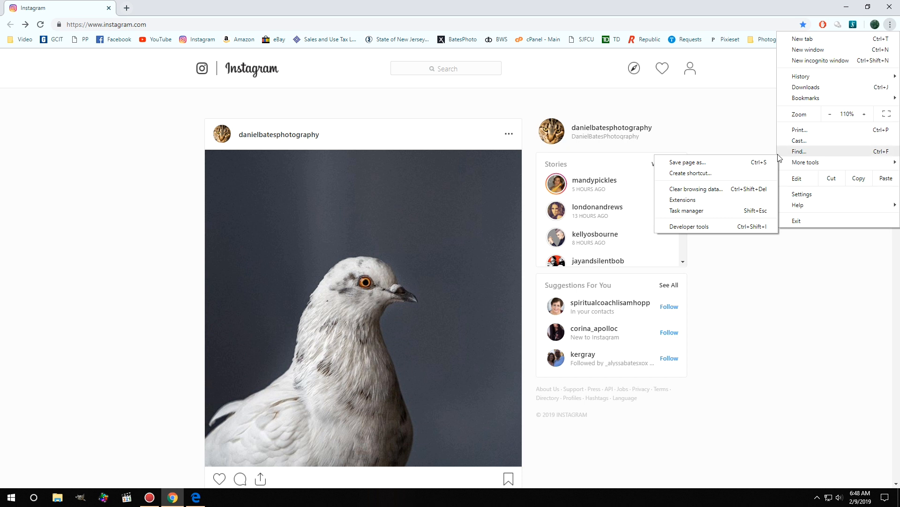
click(689, 226)
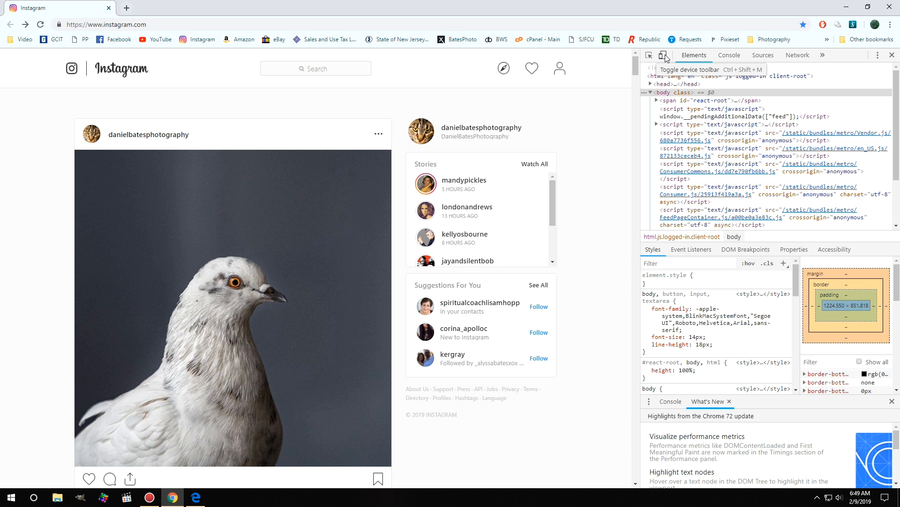
click(664, 56)
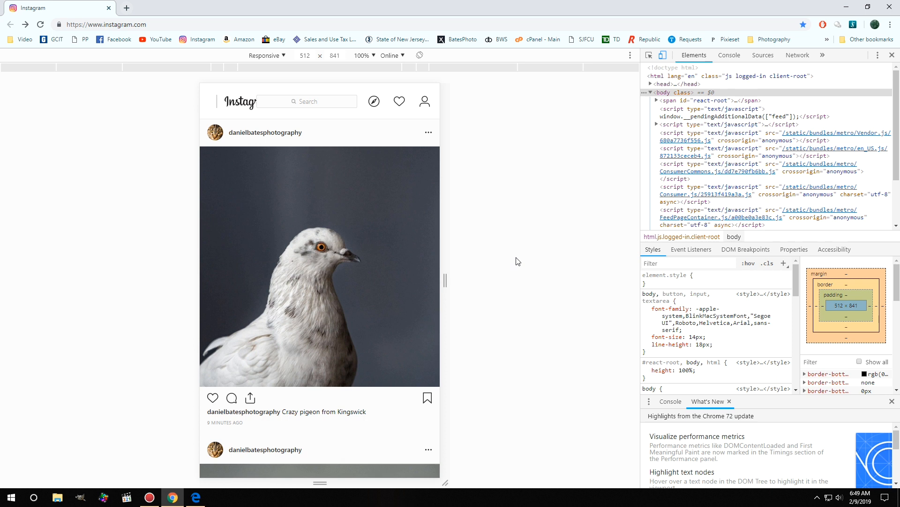
Reload for the mobile layout and start a post with _DAN2172.jpg from the old IRON PHOTOG folder
click(278, 197)
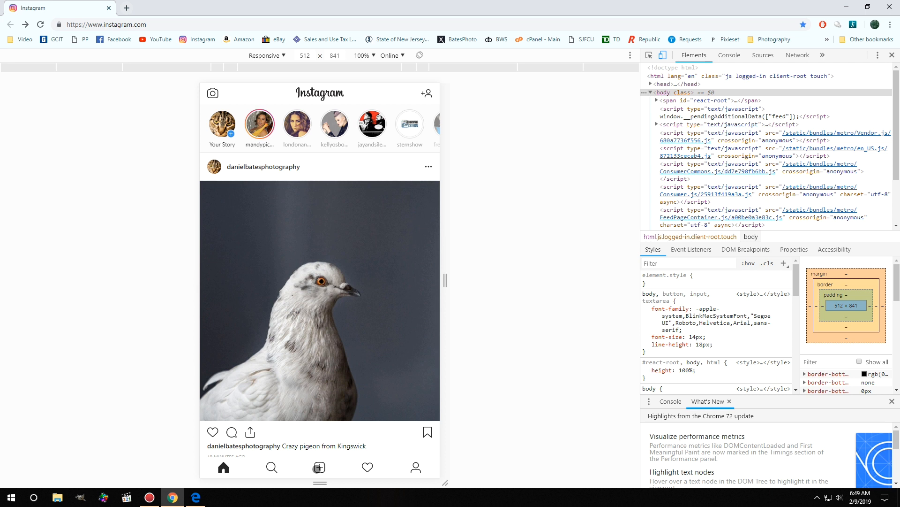
click(319, 467)
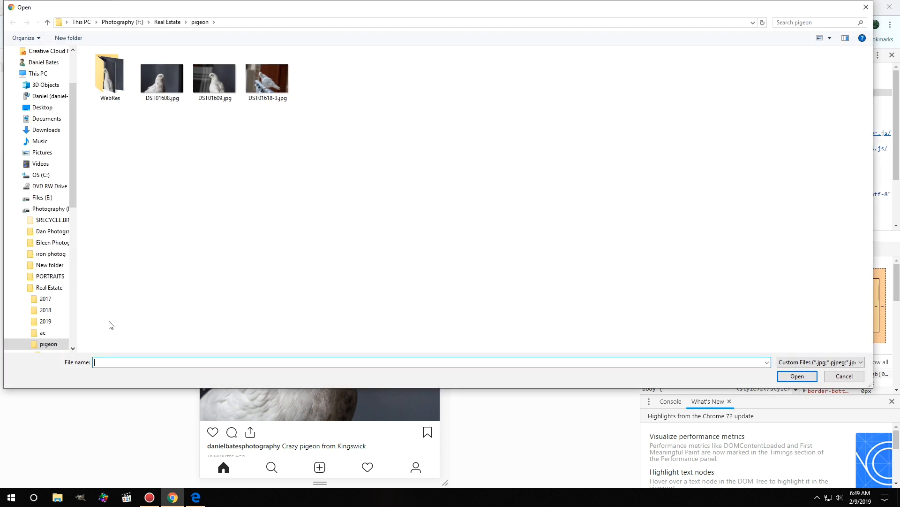
click(50, 254)
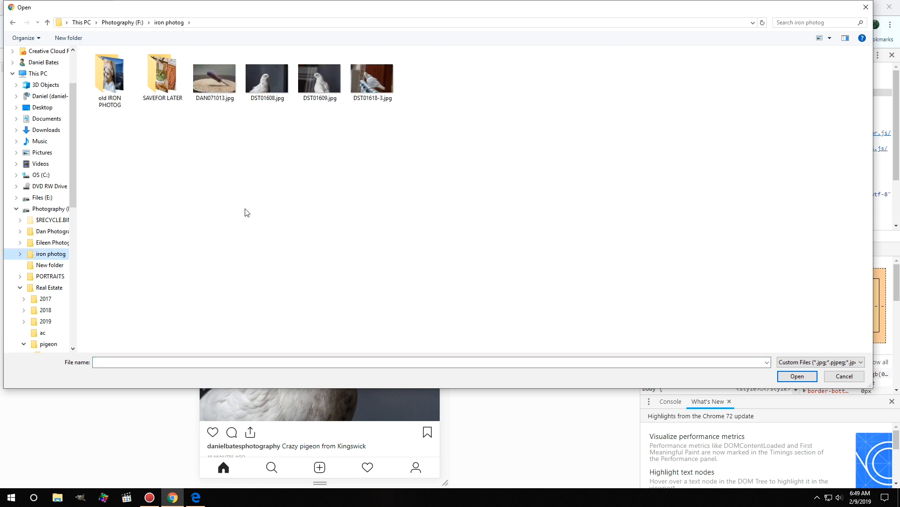
double_click(109, 74)
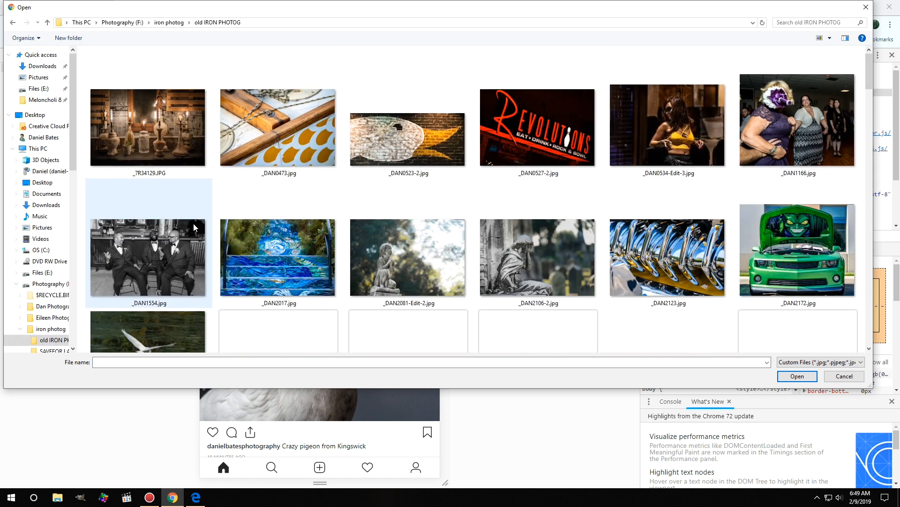
click(797, 250)
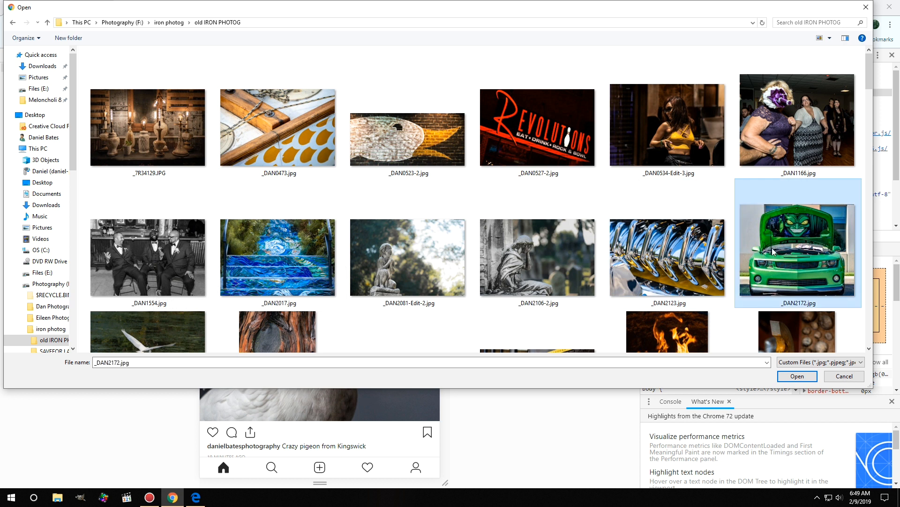
click(797, 376)
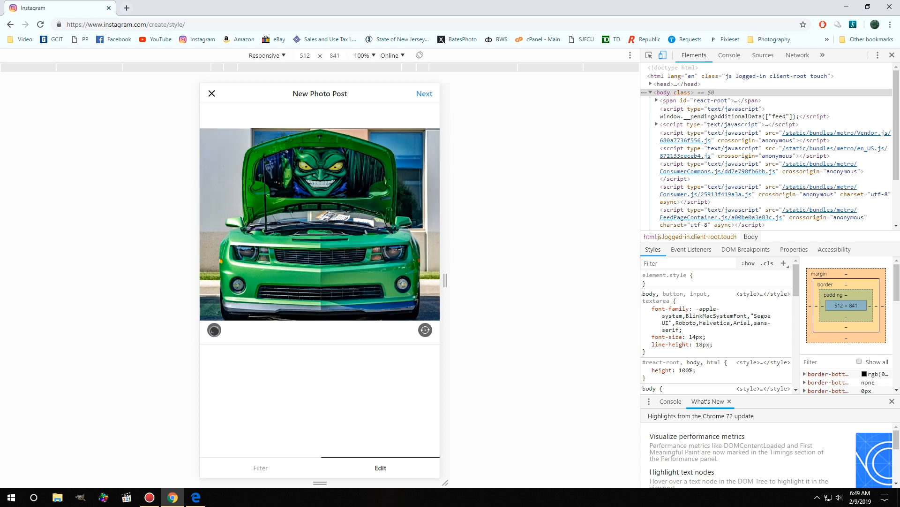
Paste the hashtag caption and set the location to West Deptford, New Jersey
click(424, 93)
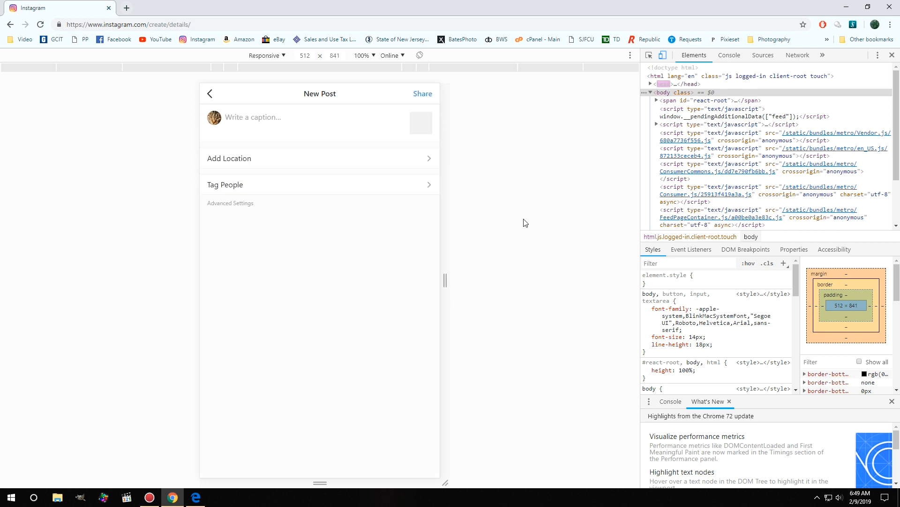
right_click(276, 122)
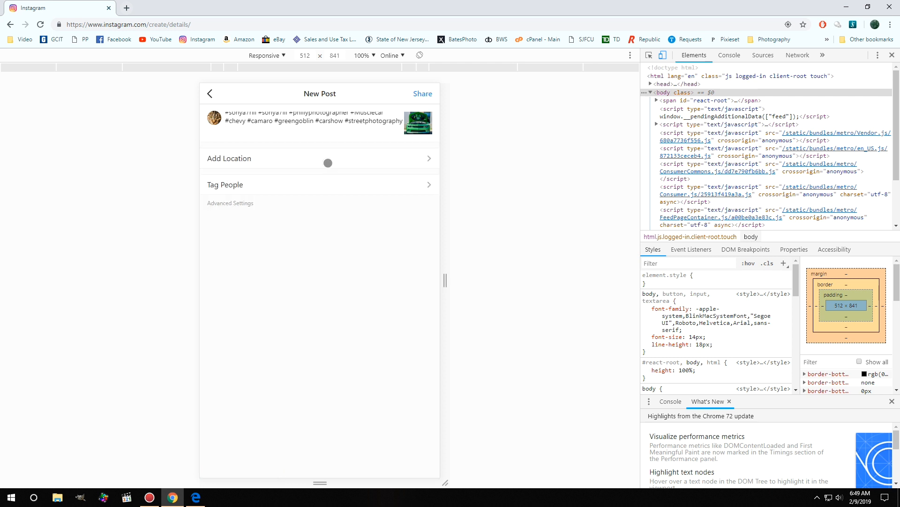
click(229, 158)
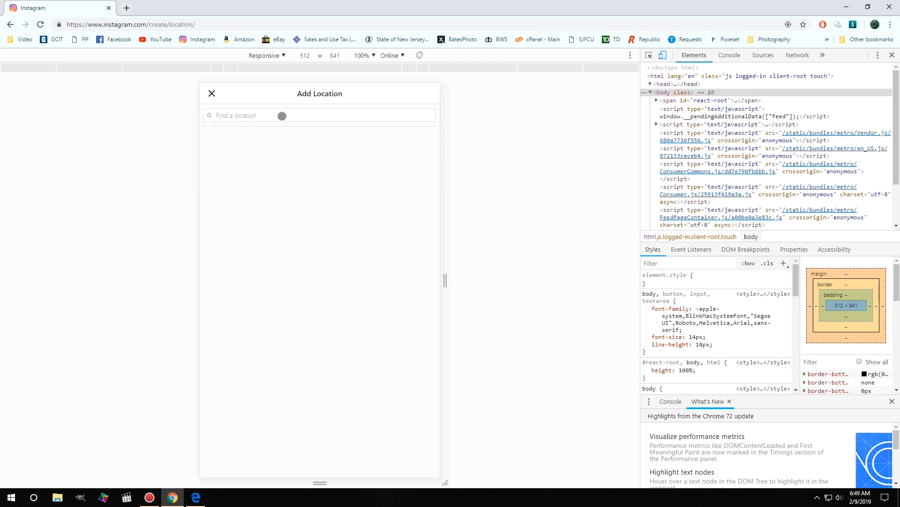
text(wes)
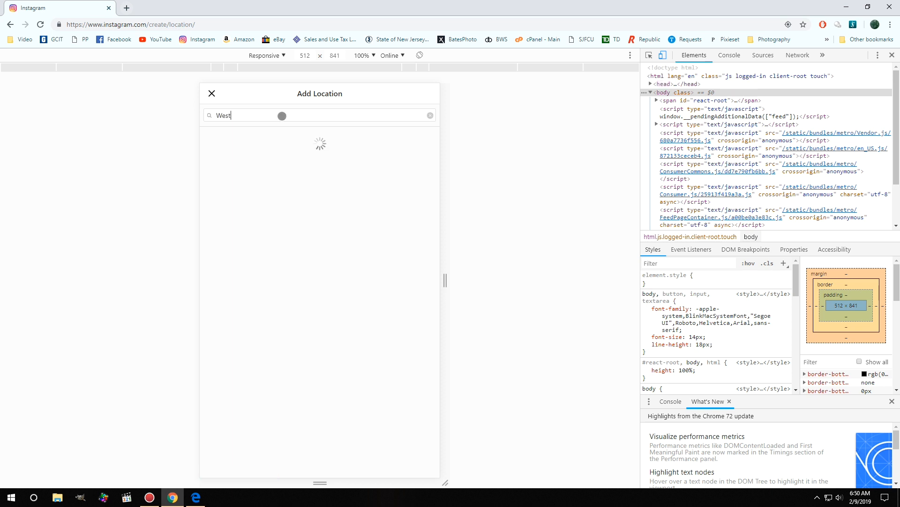
text(Deptford)
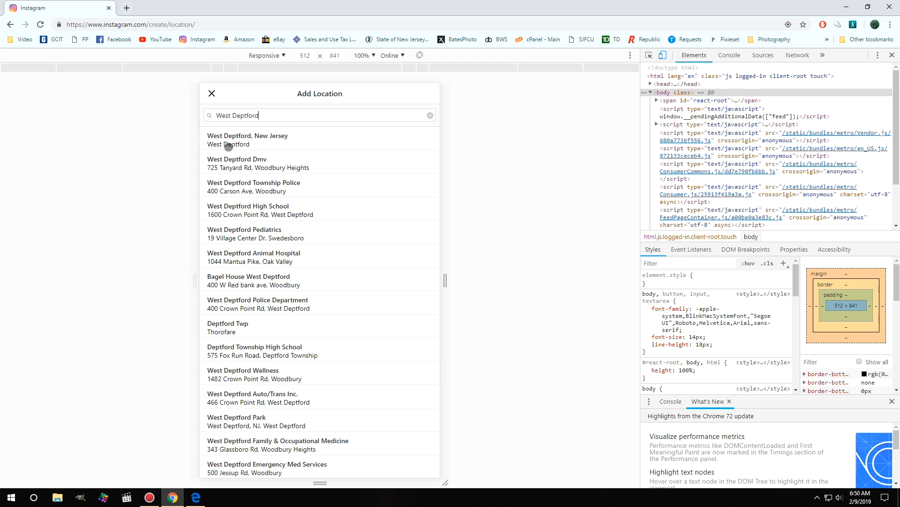
click(248, 139)
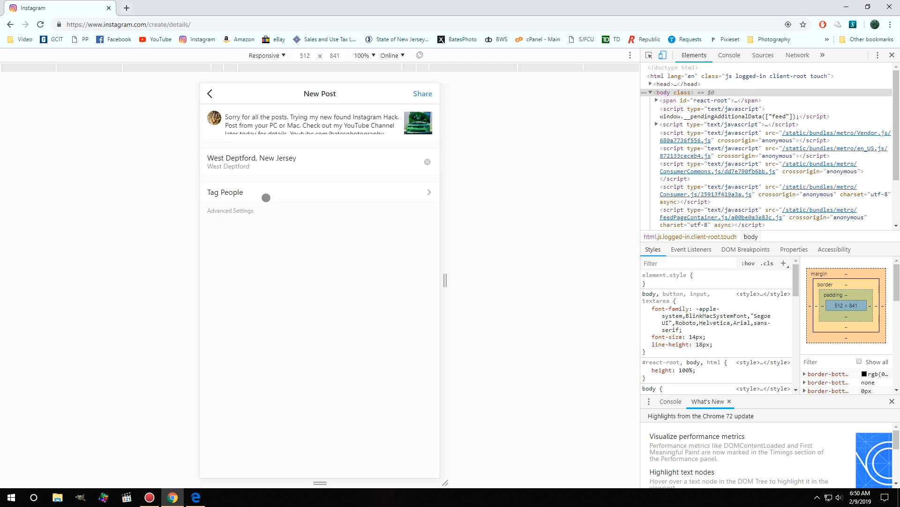
click(225, 192)
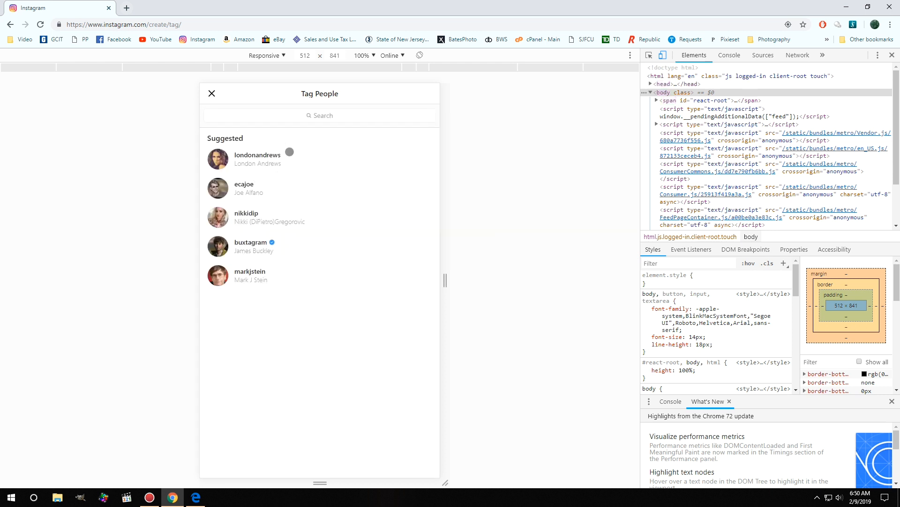
click(244, 188)
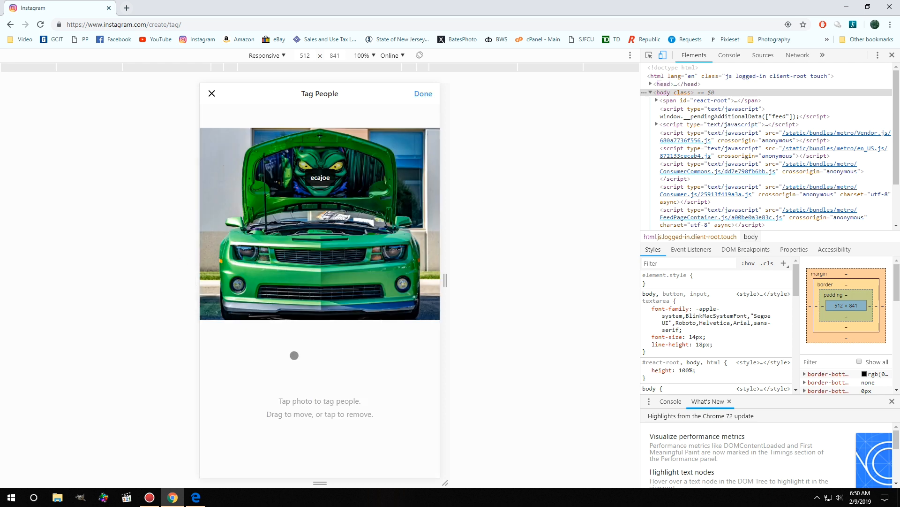
click(423, 93)
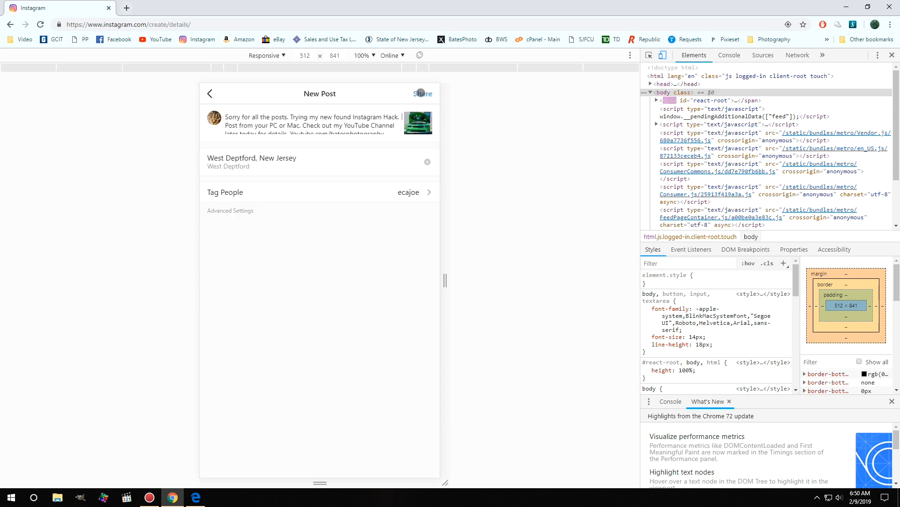
click(423, 93)
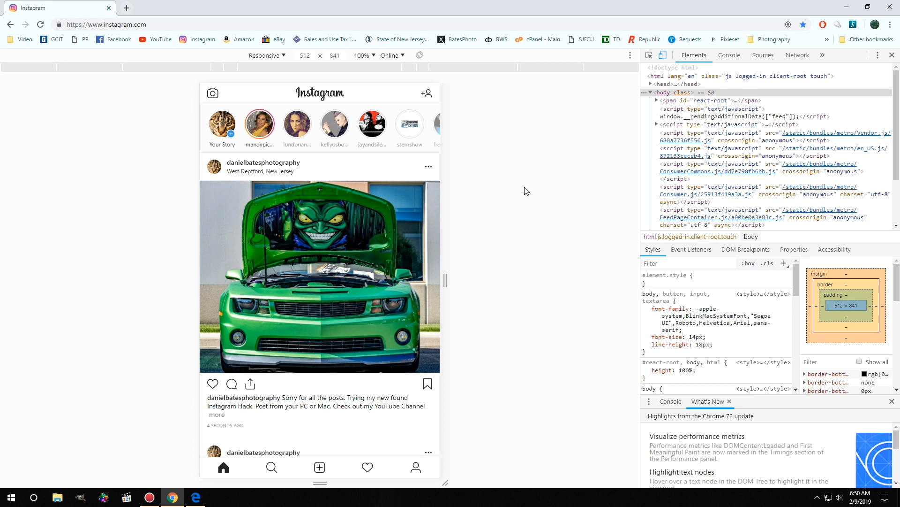
mouse_move(525, 255)
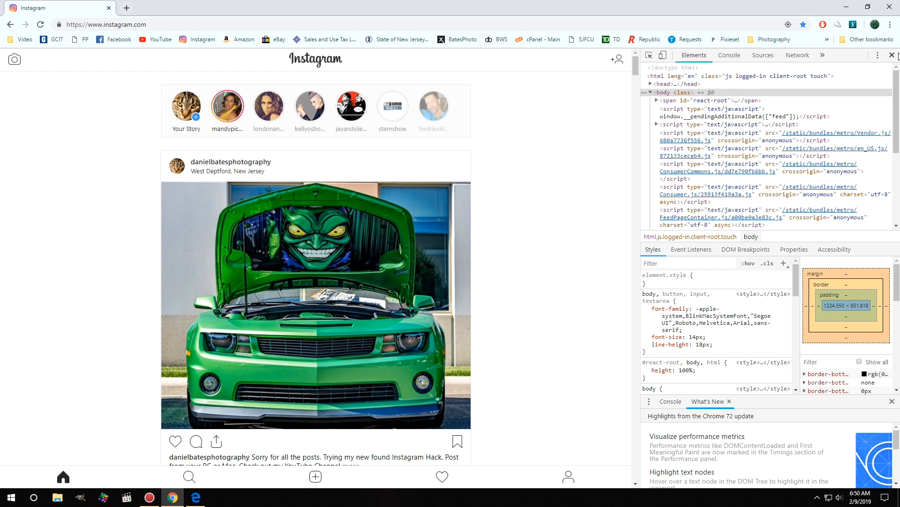
Close Chrome's developer tools panel to restore the desktop feed
click(891, 55)
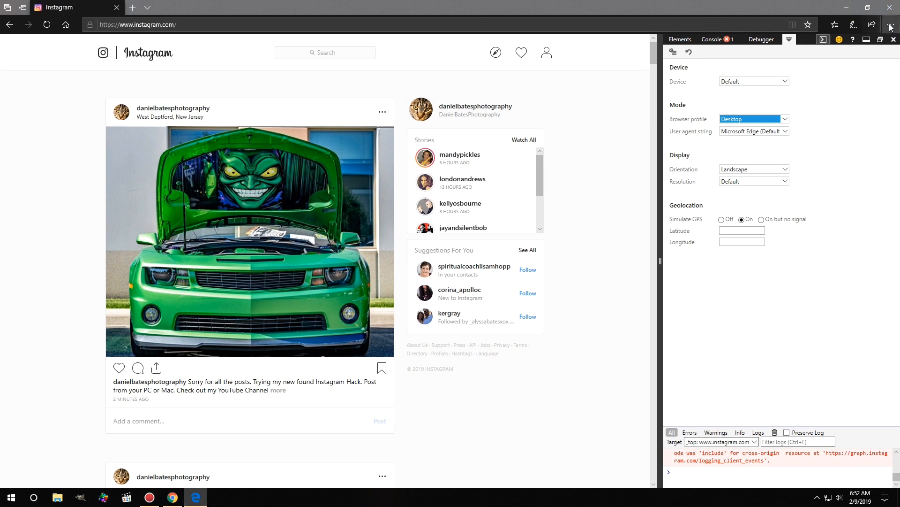
Through Edge's F12 Emulation, set the browser profile to Windows Phone
click(891, 24)
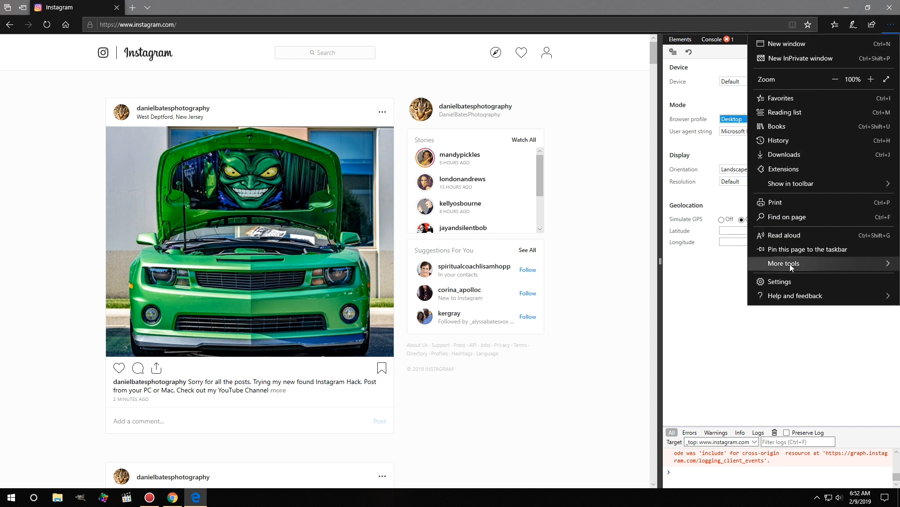
click(784, 262)
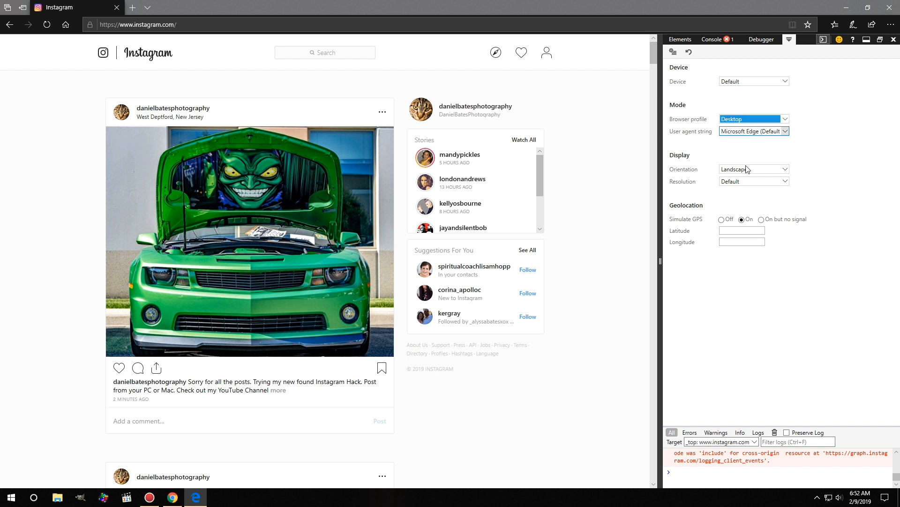
mouse_move(753, 307)
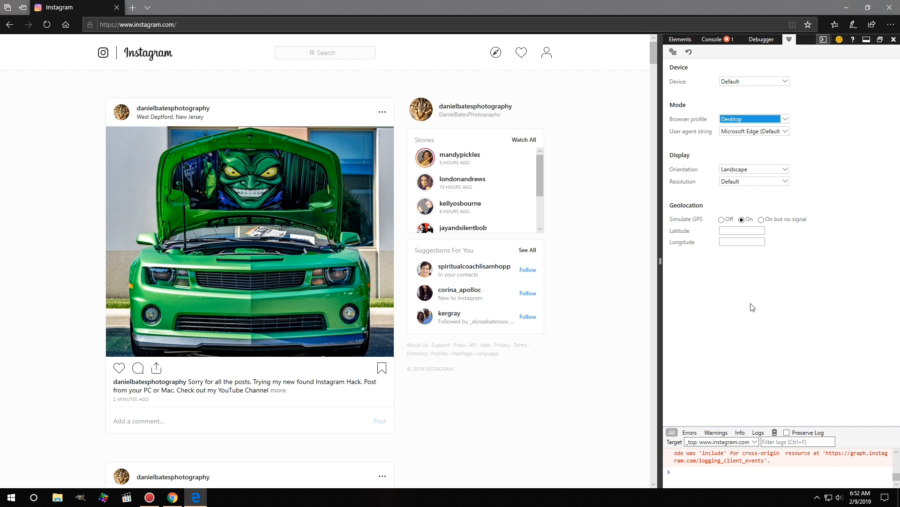
mouse_move(773, 116)
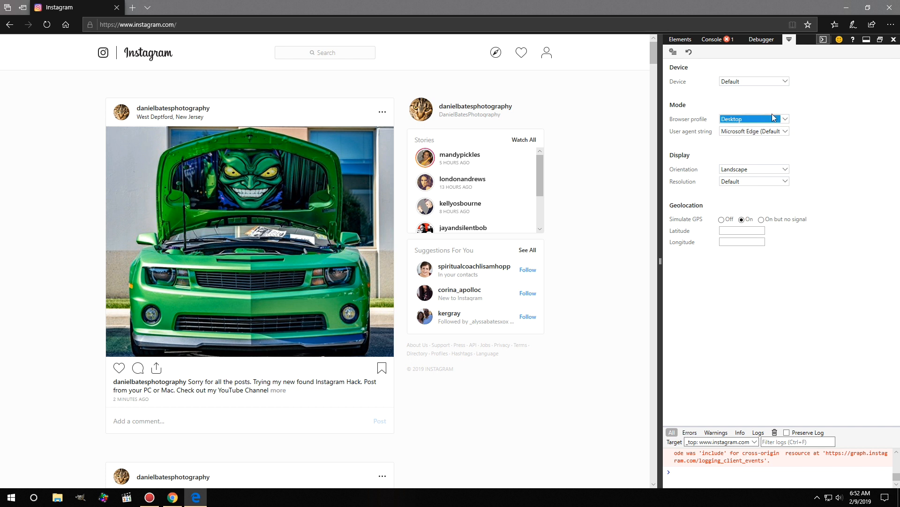
click(754, 120)
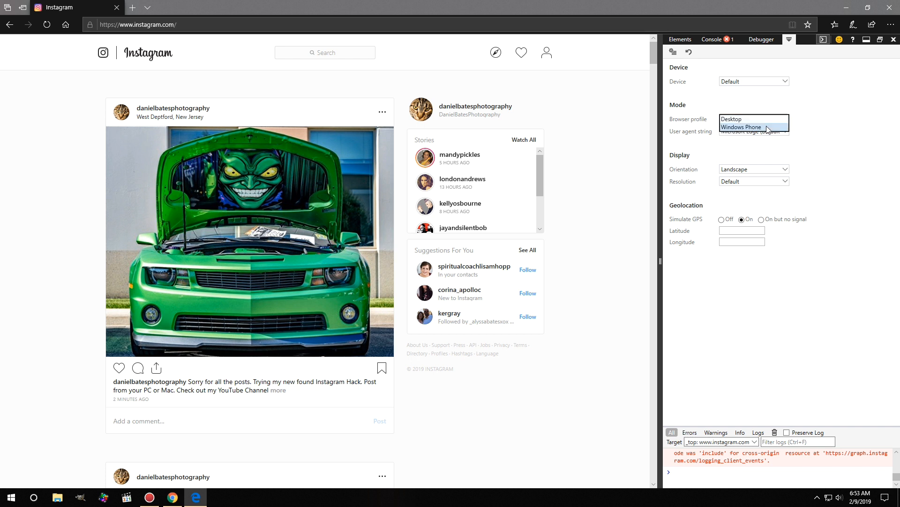
click(740, 128)
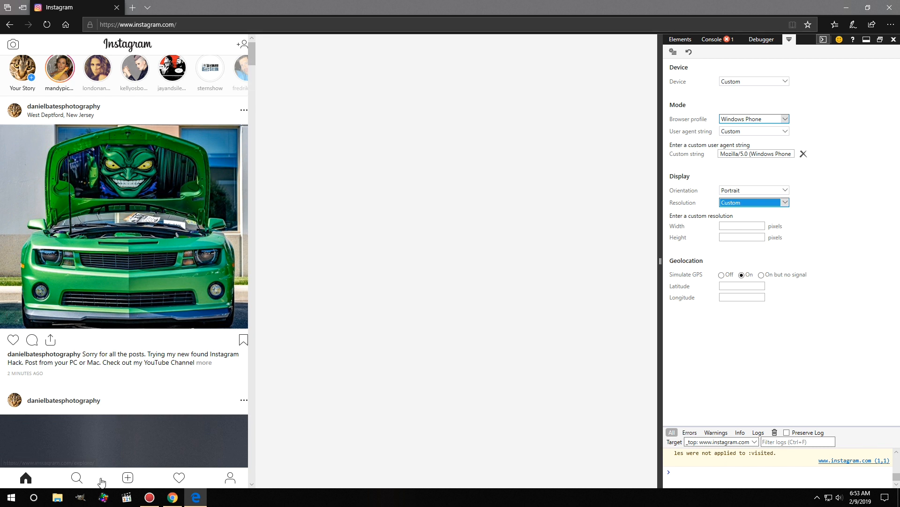
mouse_move(138, 345)
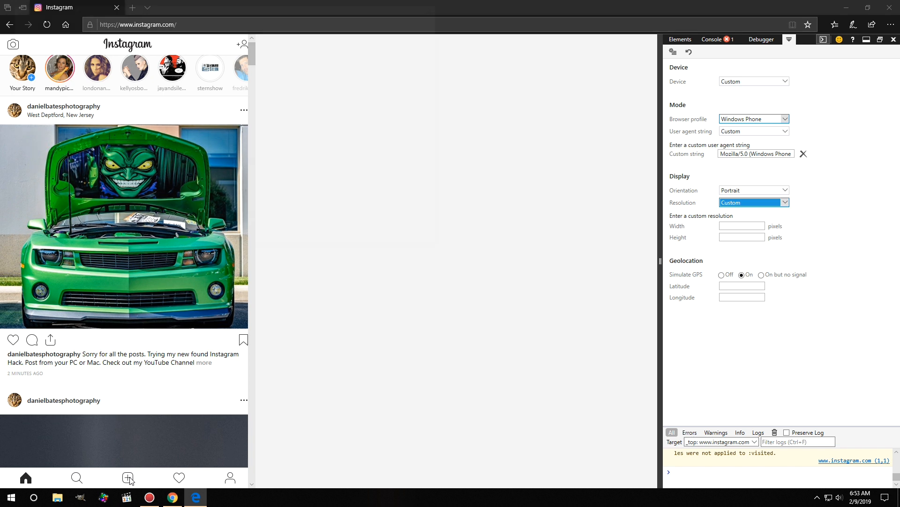
Start a new post with the portrait JPG, then cancel it back to the feed
click(128, 477)
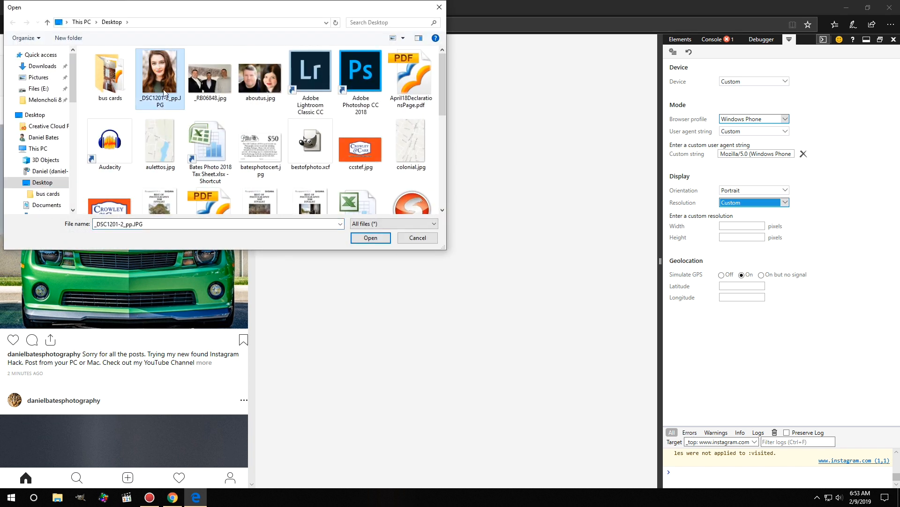
click(370, 237)
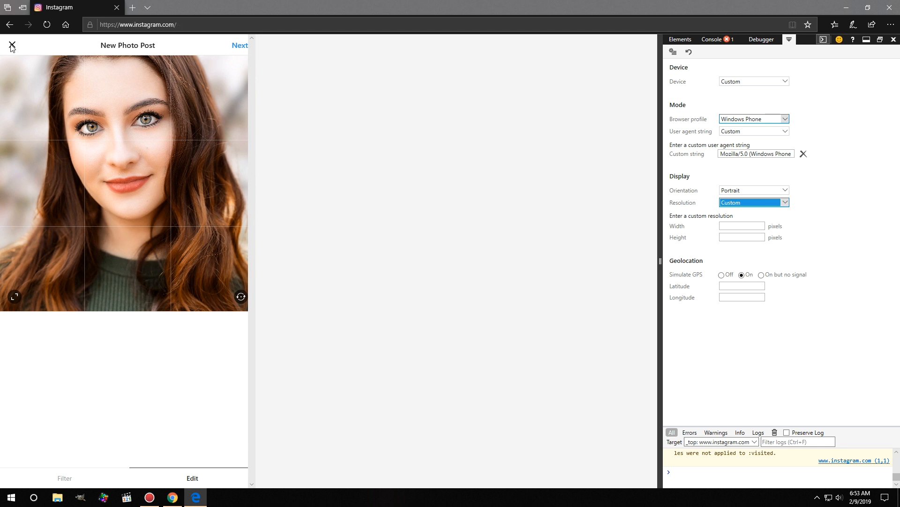
click(13, 44)
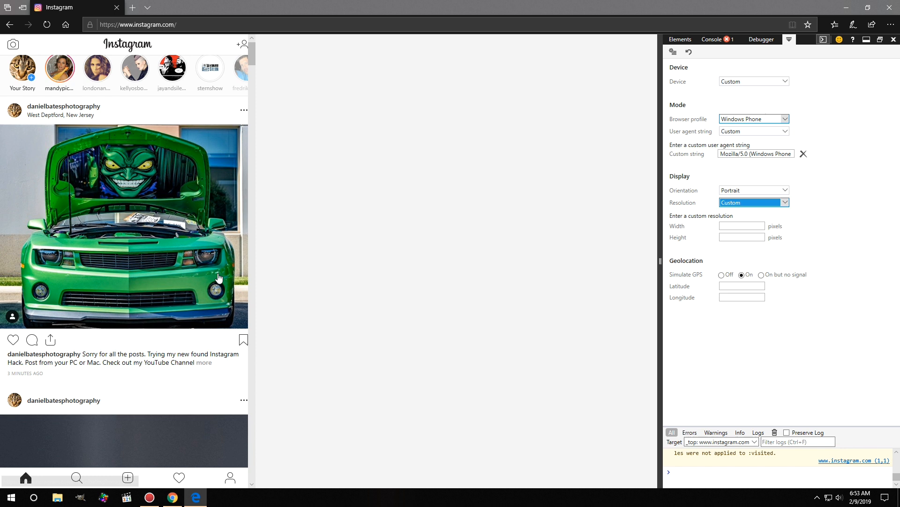
mouse_move(653, 82)
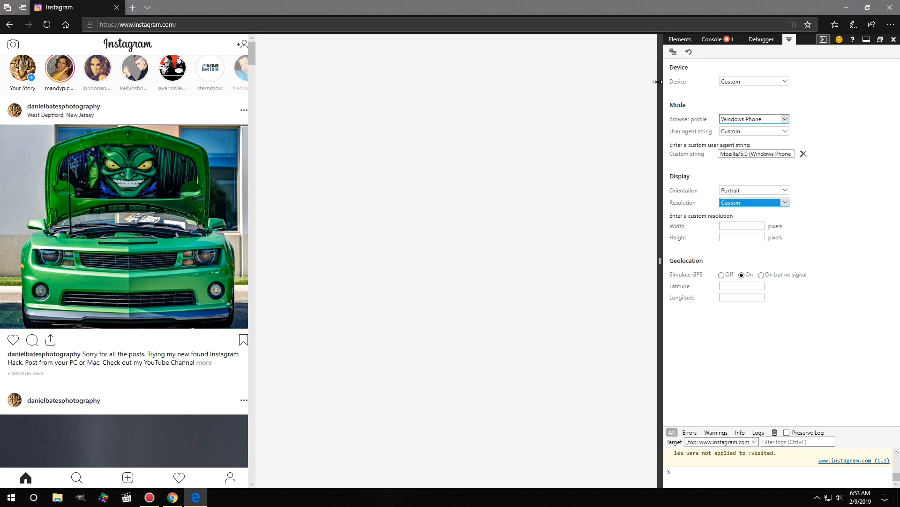
Set Edge's emulation profile back to Desktop and close the F12 tools
click(753, 119)
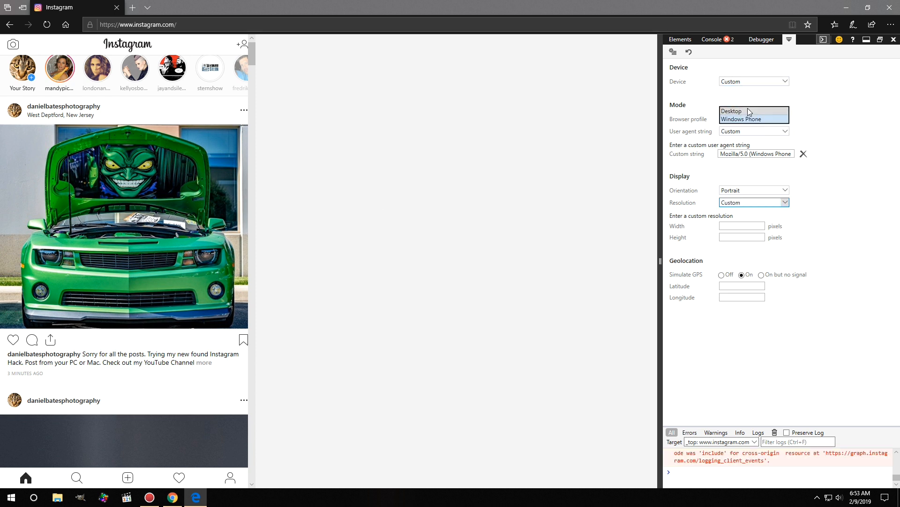
click(732, 111)
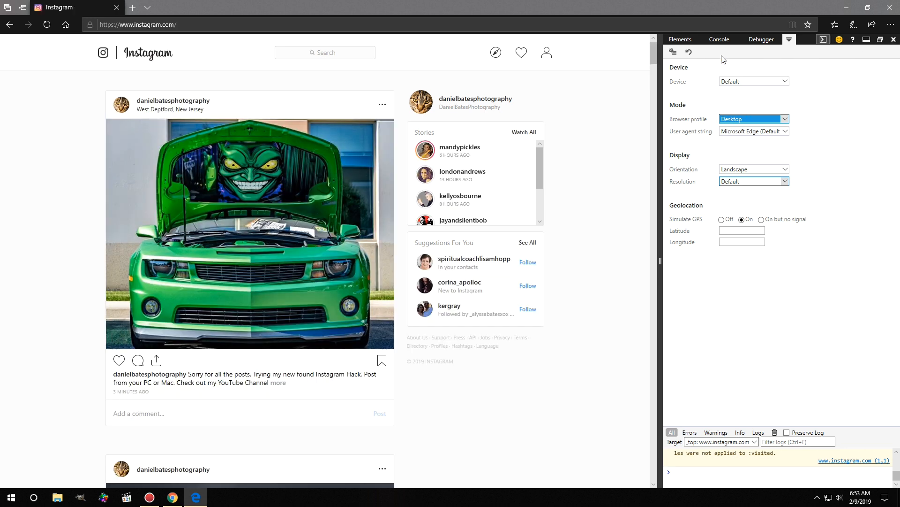
mouse_move(895, 39)
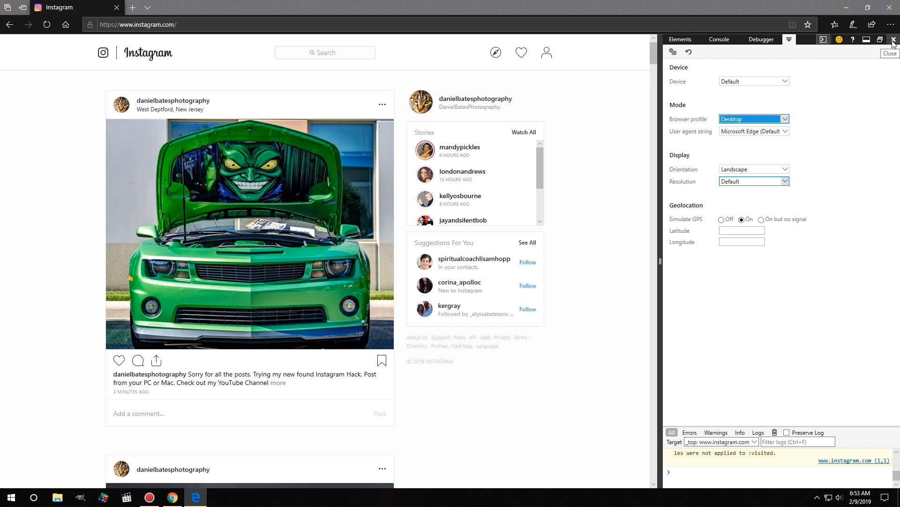
click(893, 40)
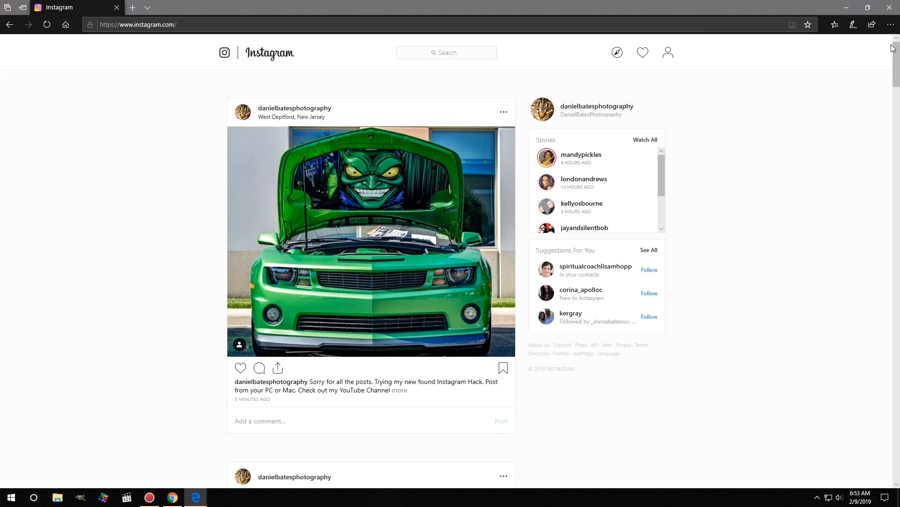